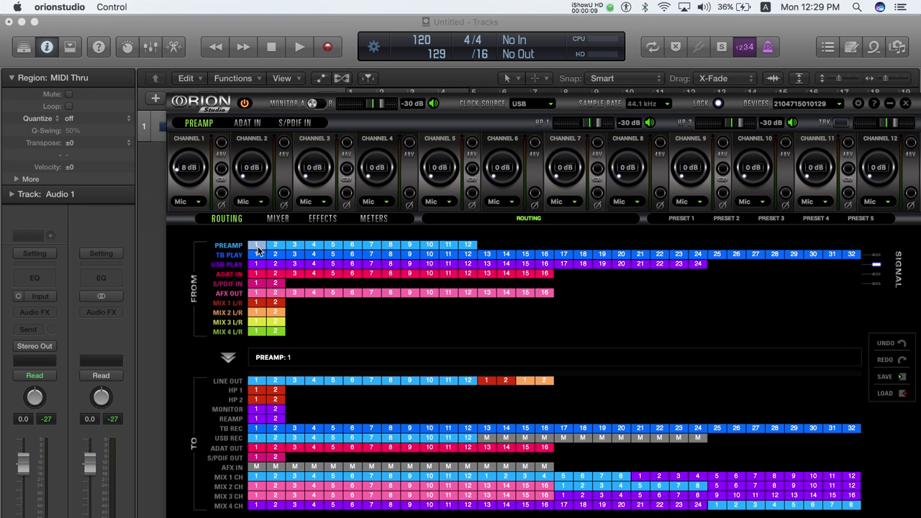
Route the Vox preamp 1 into AFX IN 1 and select AFX OUT 1 as a source
click(256, 244)
text(Vox)
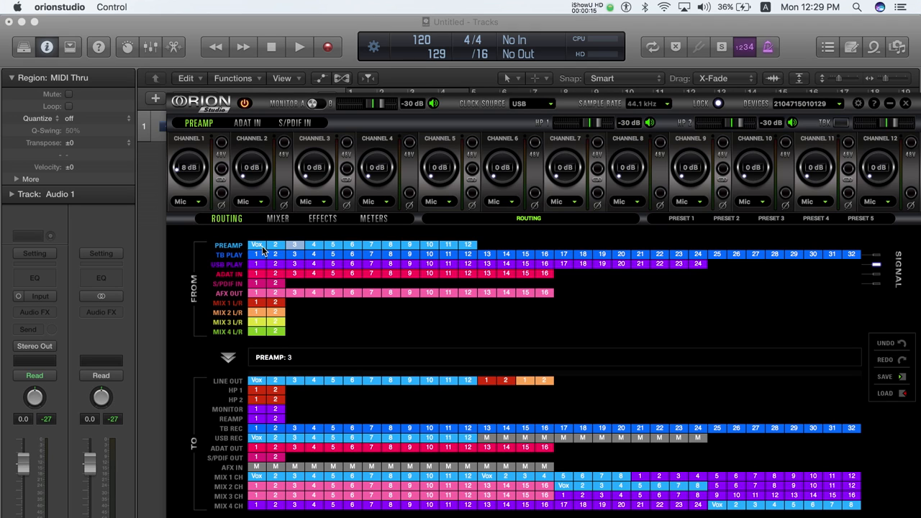
click(256, 245)
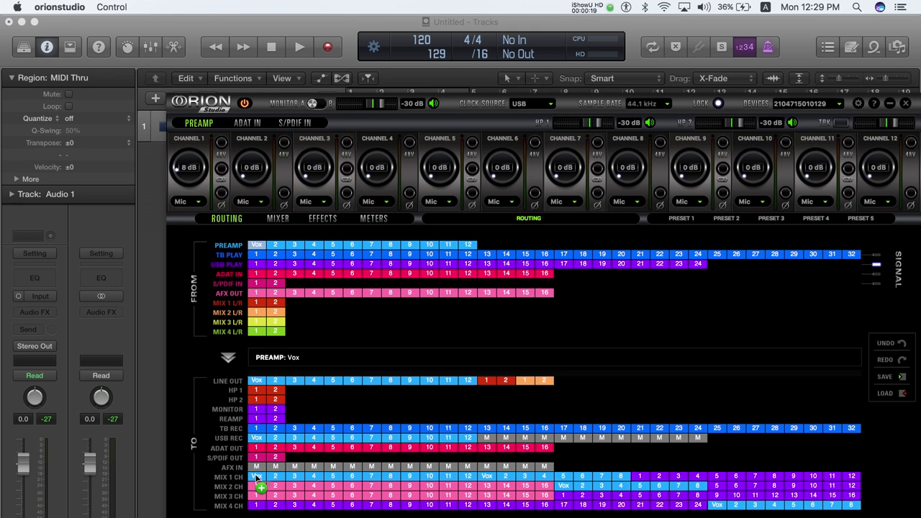
click(256, 466)
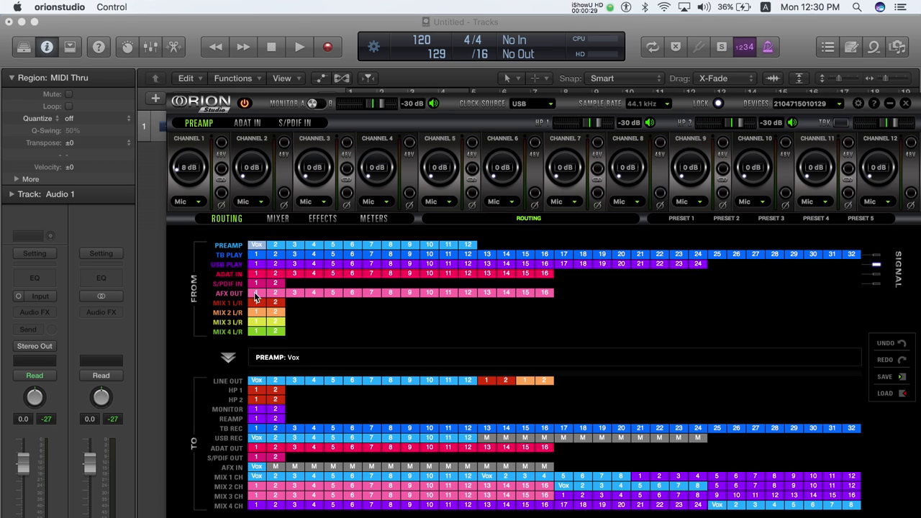
click(256, 292)
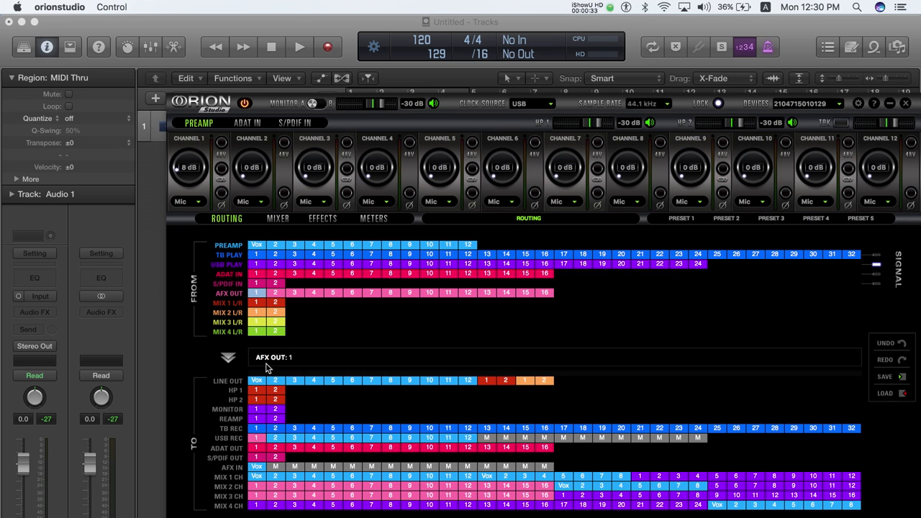
click(322, 218)
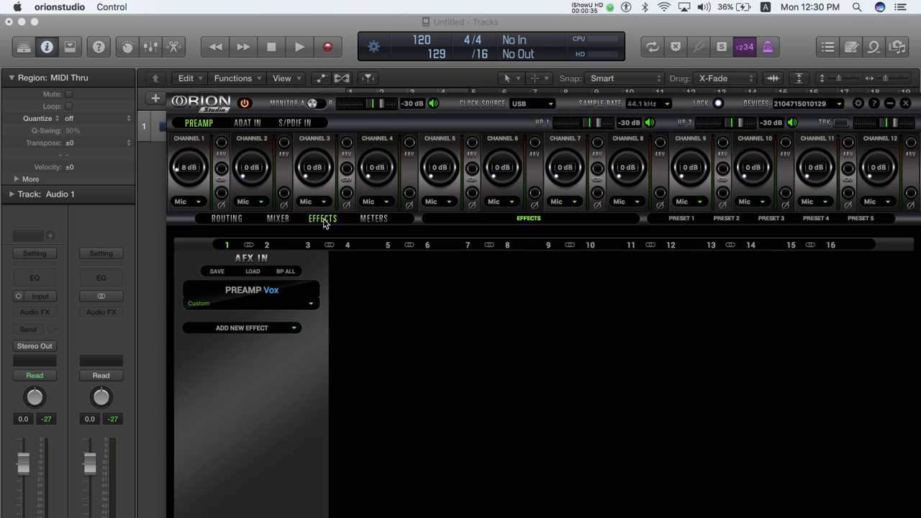
click(242, 329)
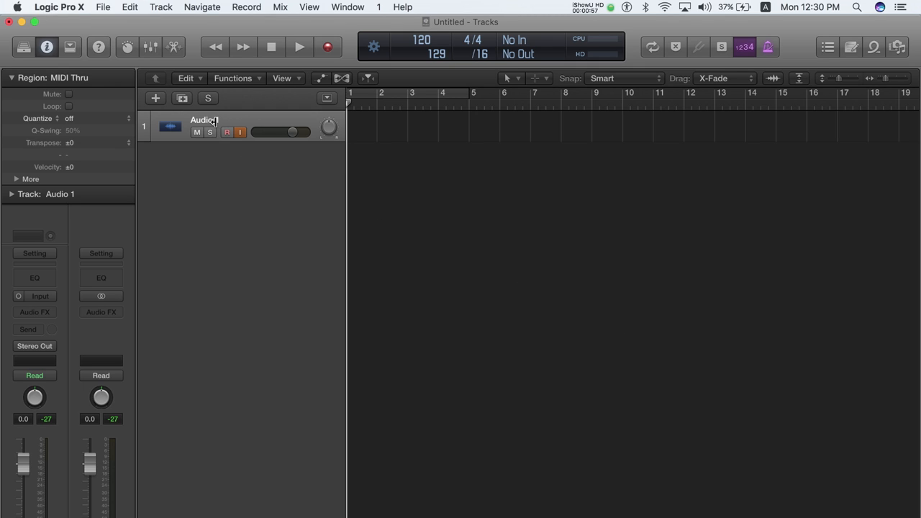
Rename Logic Pro track 1 to 'VOX with AFX'
double_click(205, 119)
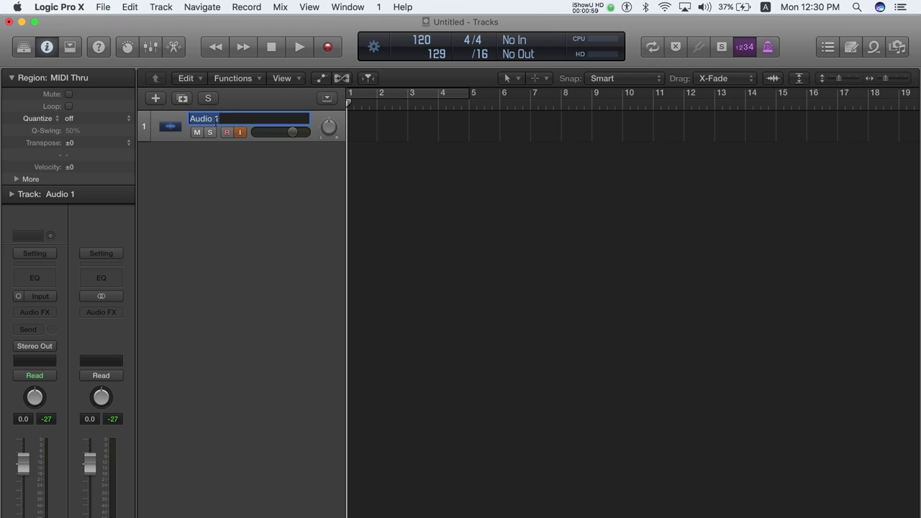
text(VOX)
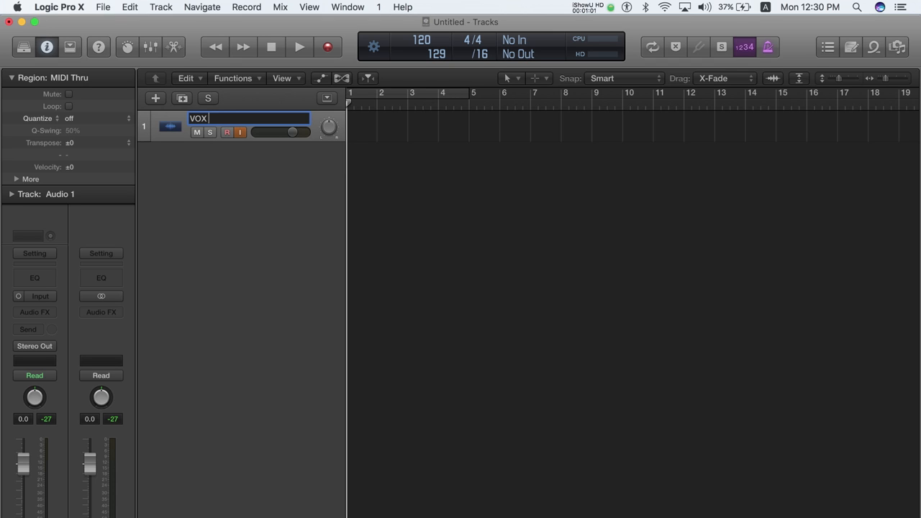
text(with AFX)
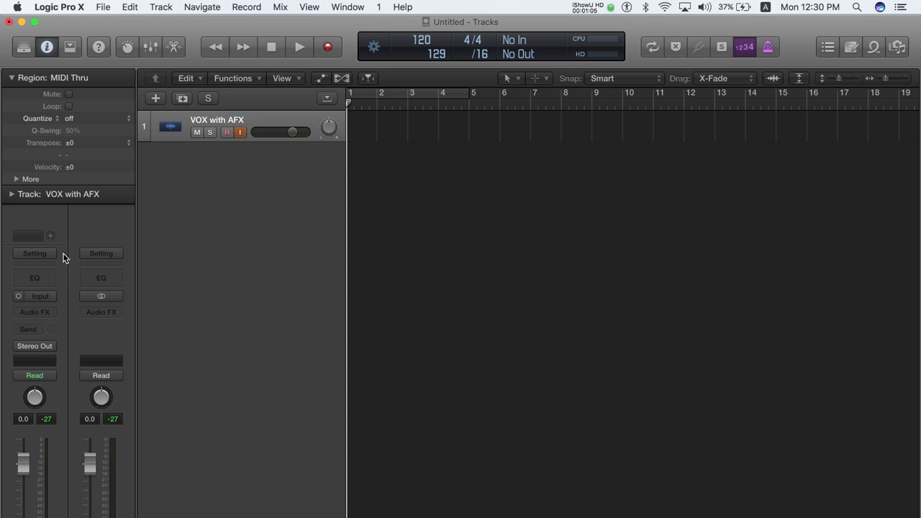
Set the VOX with AFX track to record from Input 1
click(40, 296)
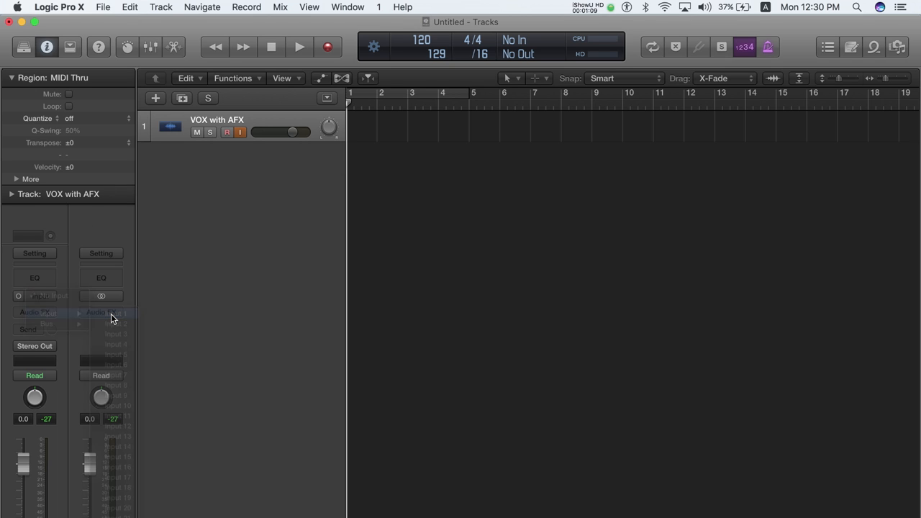
click(115, 312)
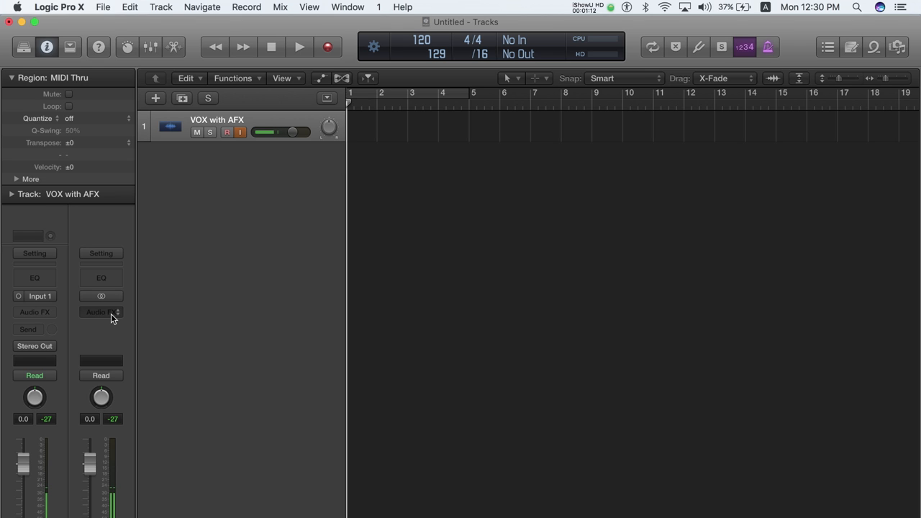
click(100, 311)
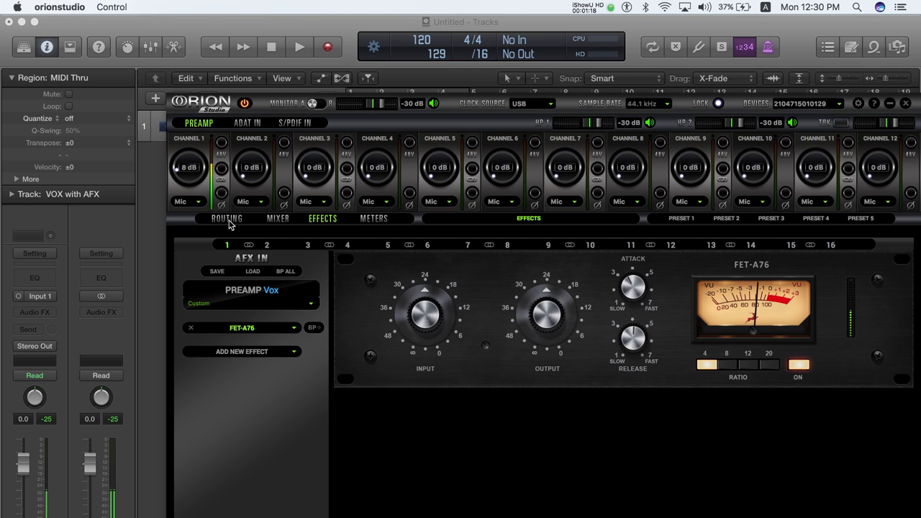
Review the routing matrix, then return to the Logic Pro project
click(226, 219)
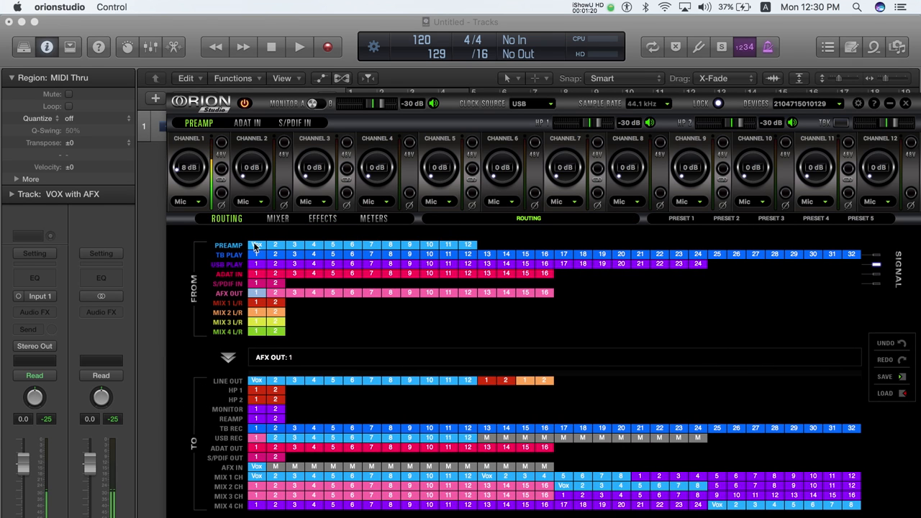
click(256, 245)
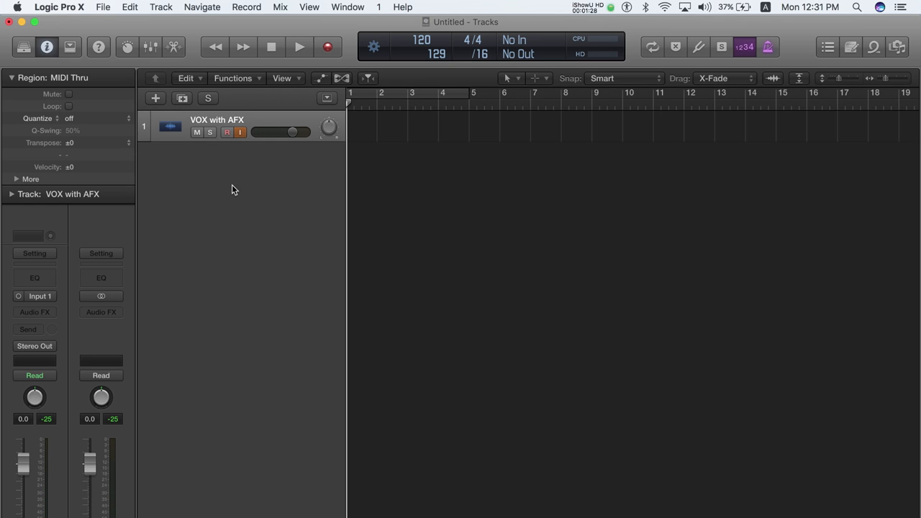
Add a second audio track named 'Vox Dry' recording from Input 3
click(155, 98)
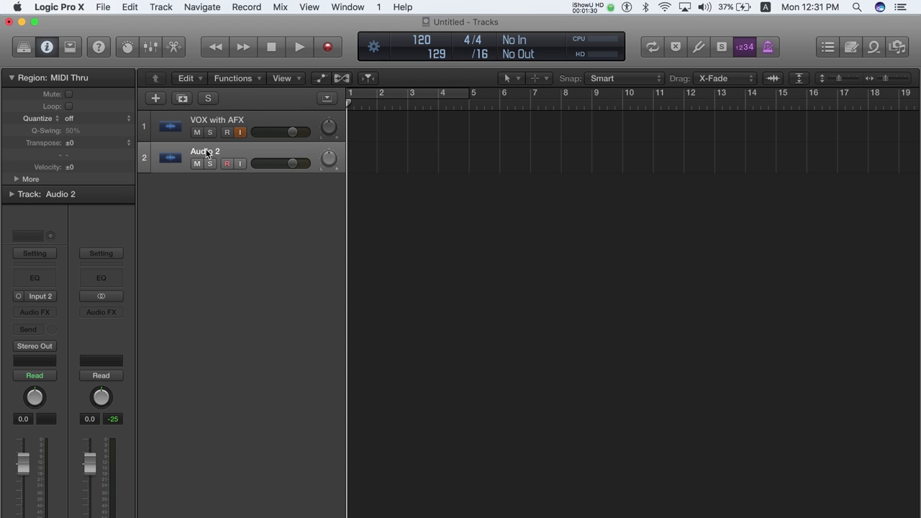
double_click(204, 150)
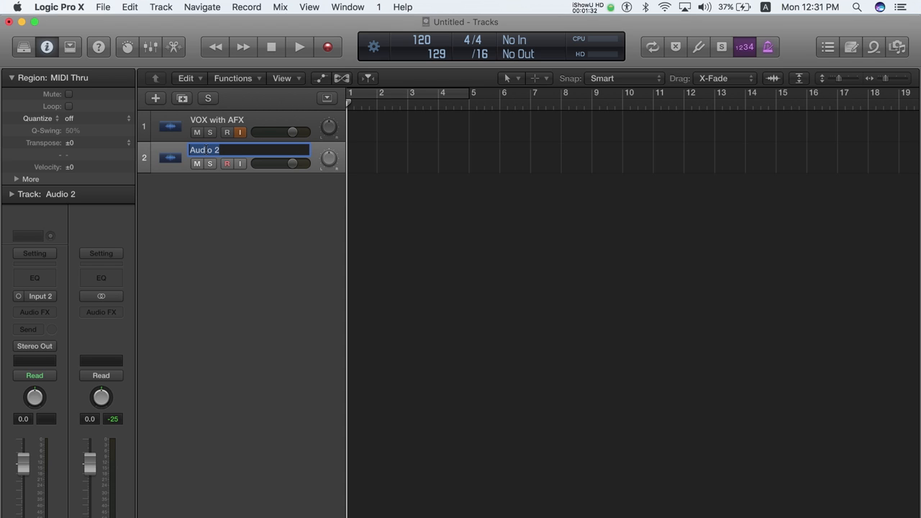
text(V)
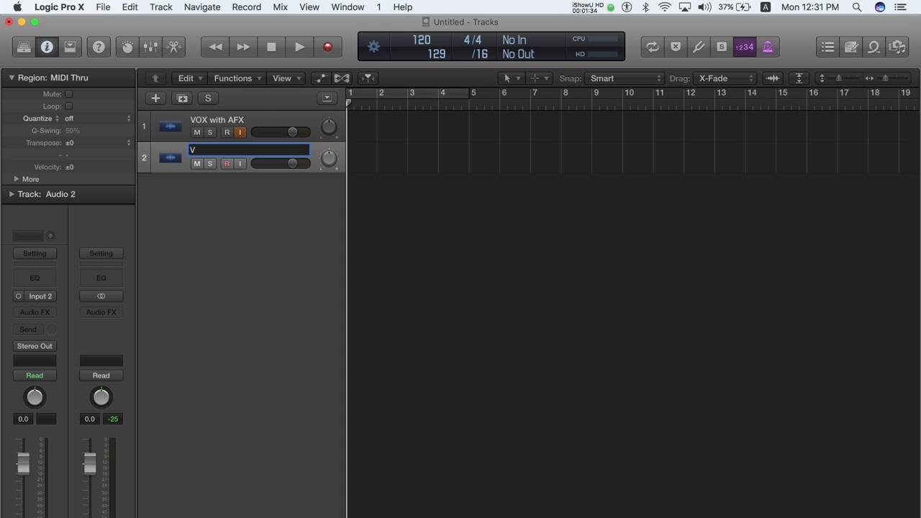
text(ox)
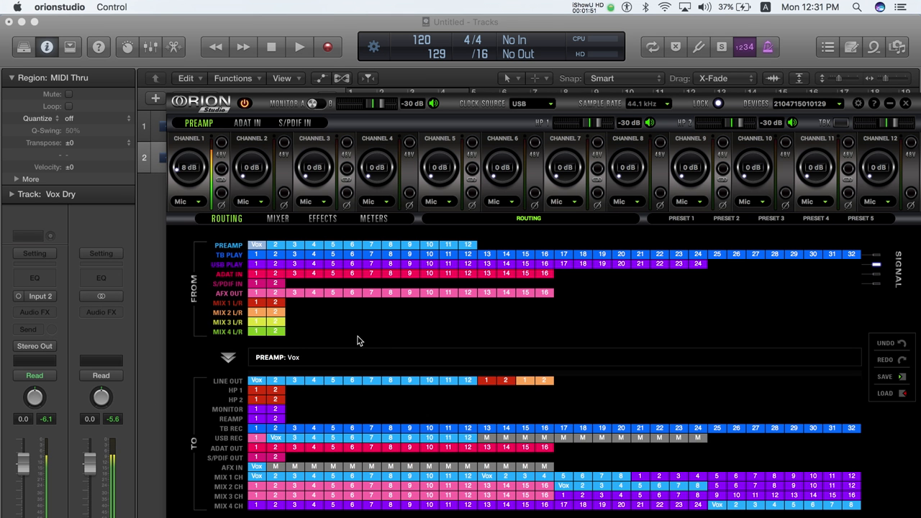
click(322, 218)
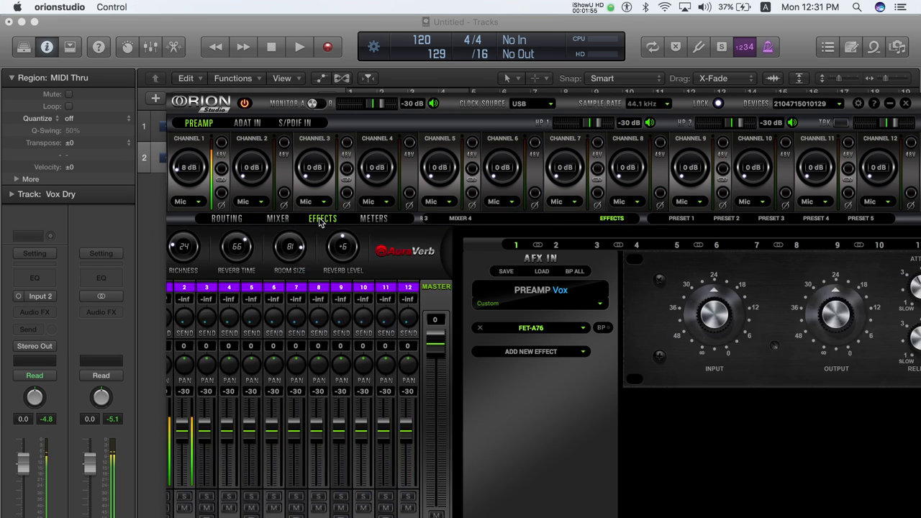